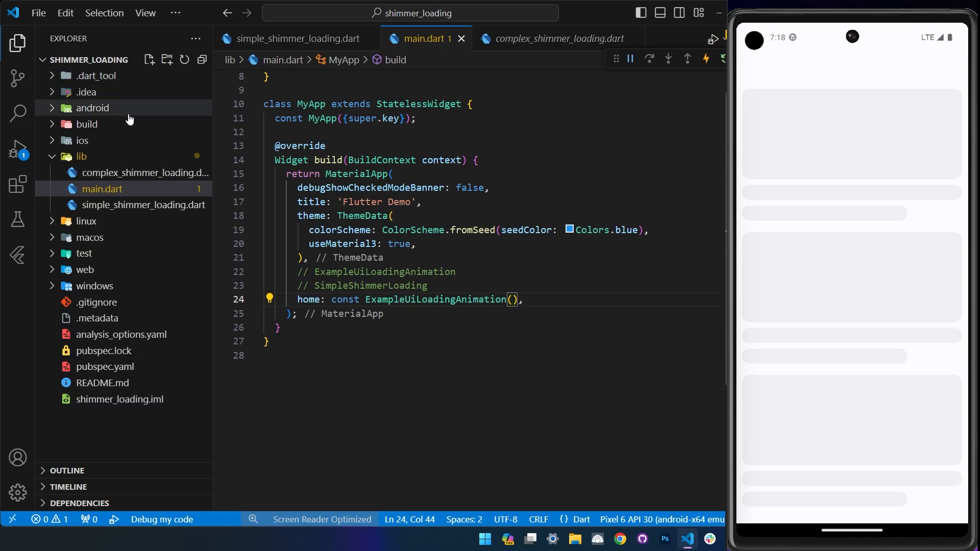
# - Open simple_shimmer_loading.dart after glancing at complex_shimmer_loading.dart, showing the empty ShimmerView column
pyautogui.click(559, 38)
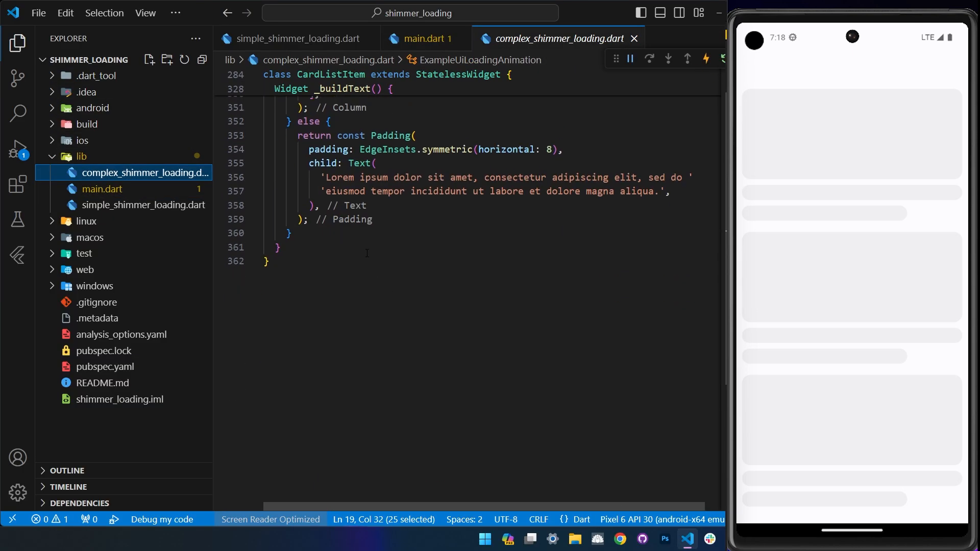
pyautogui.click(293, 38)
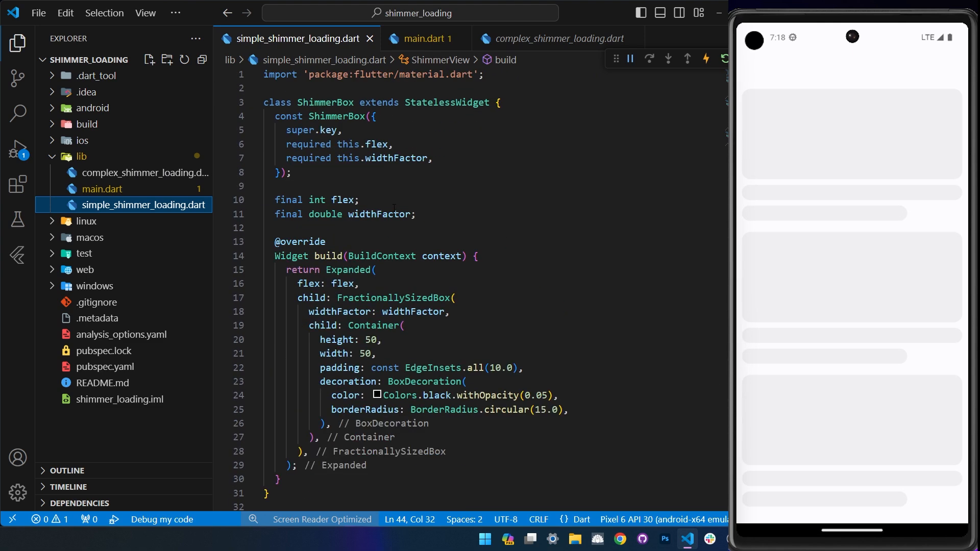
pyautogui.scroll(-3)
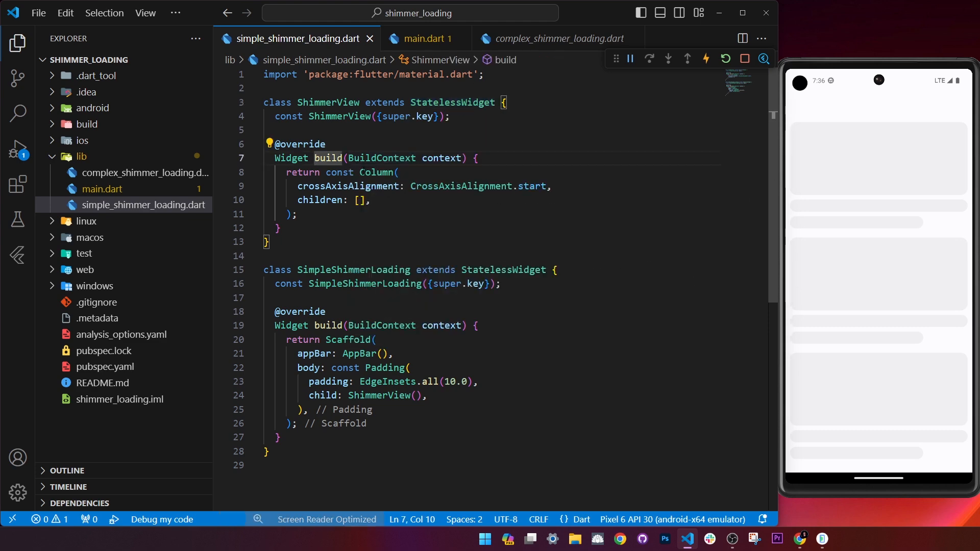
pyautogui.doubleClick(461, 186)
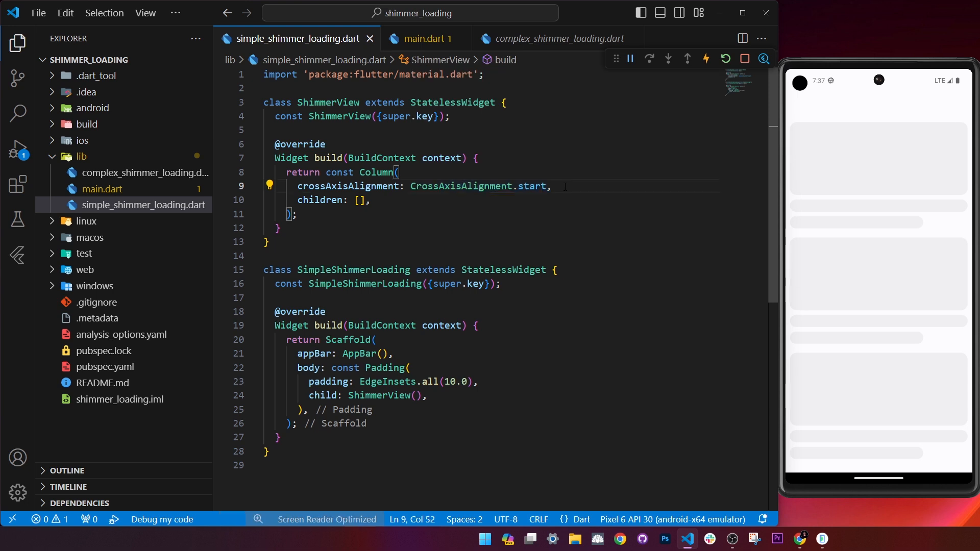
pyautogui.moveTo(776, 224)
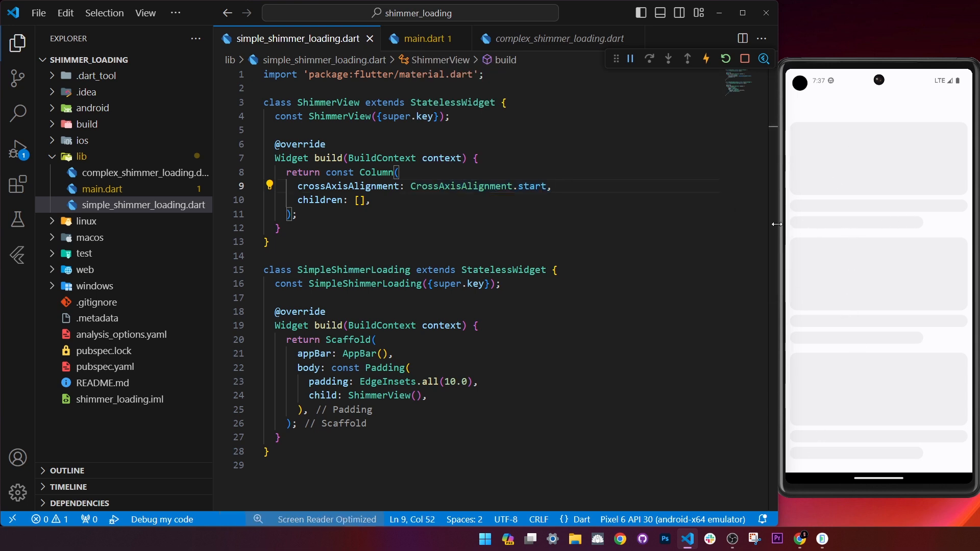
pyautogui.doubleClick(319, 200)
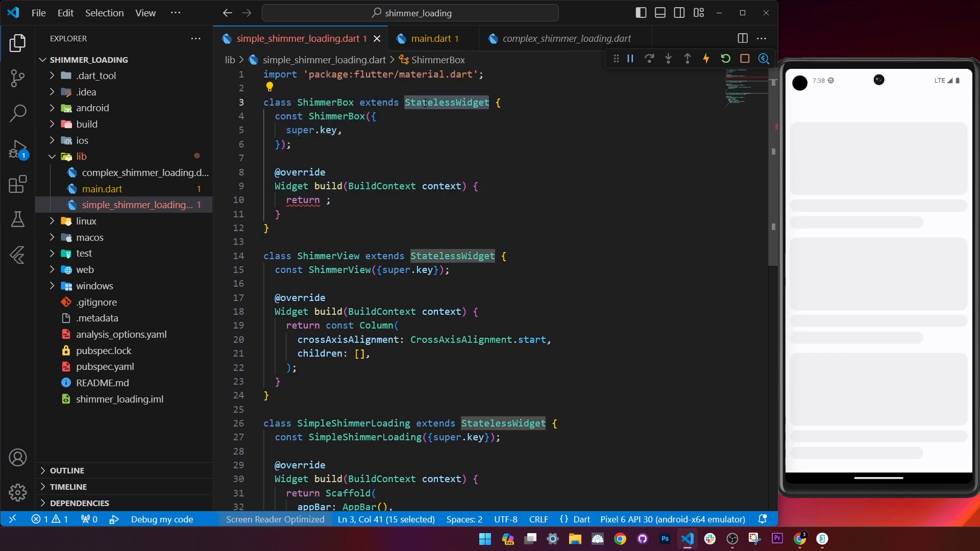
pyautogui.moveTo(445, 102)
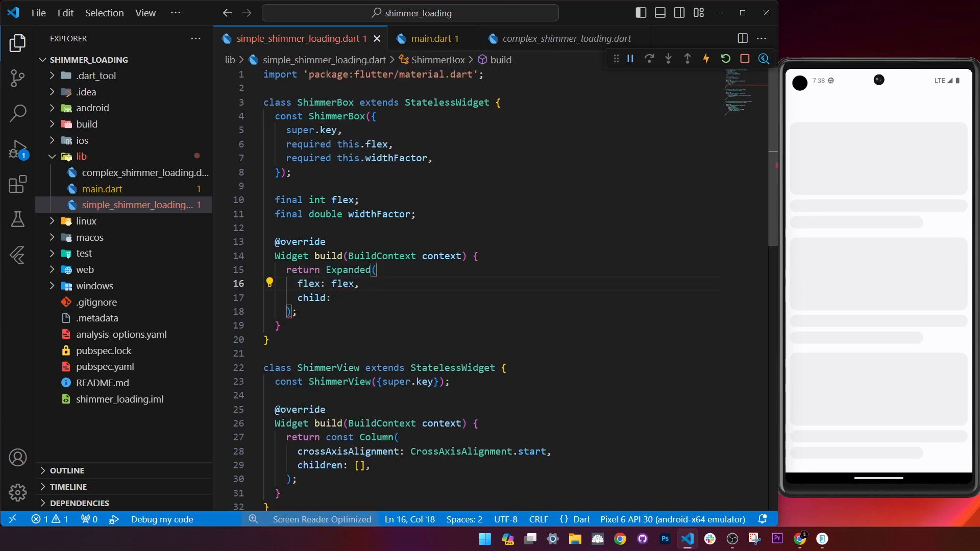
# - Add the ShimmerBox widget returning Expanded > FractionallySizedBox > Container with 0.05 black, radius 15
pyautogui.doubleClick(343, 284)
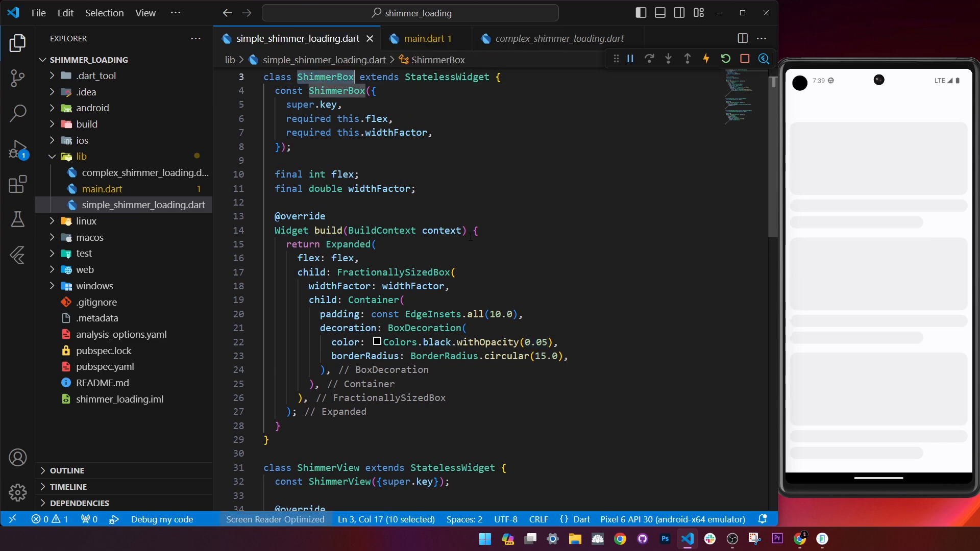
pyautogui.scroll(-3)
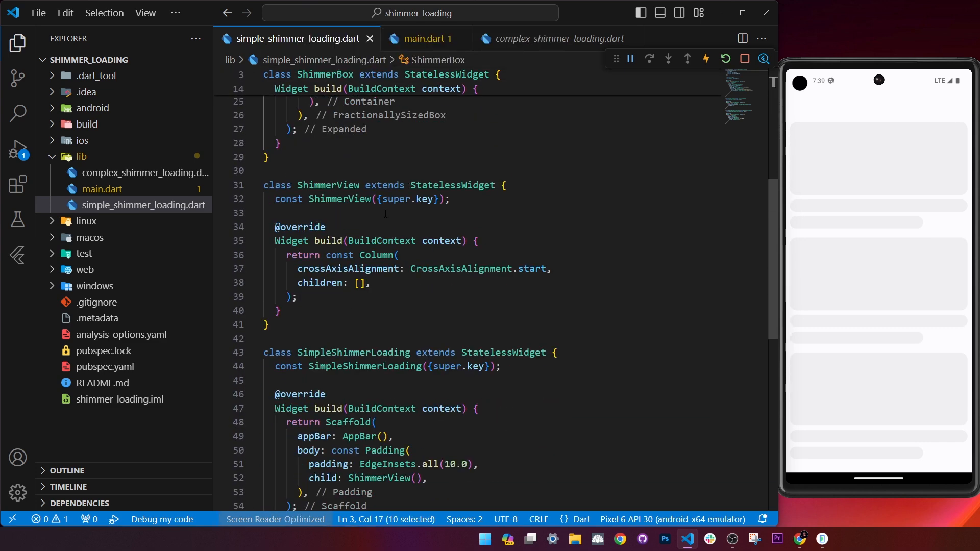